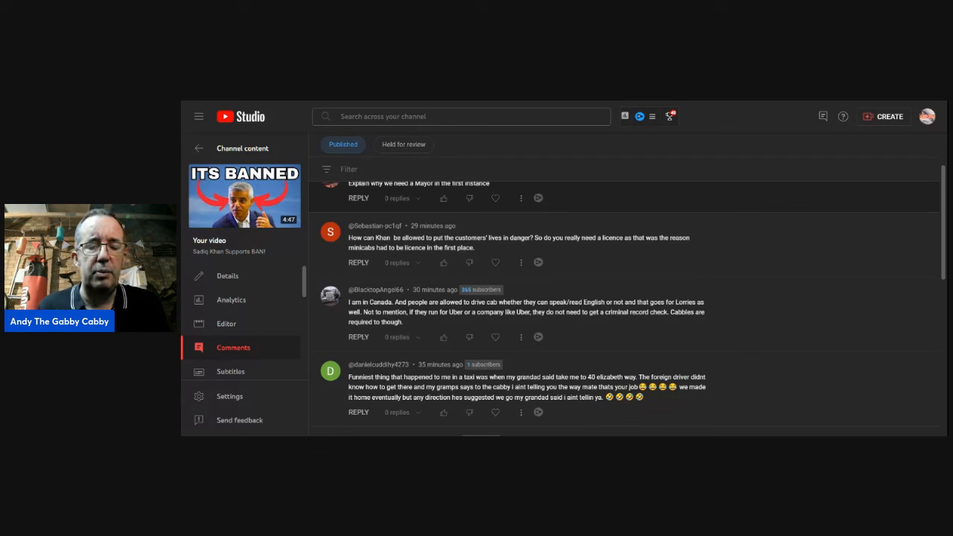
{"action": "scroll", "scroll_direction": "down", "scroll_amount": 3}
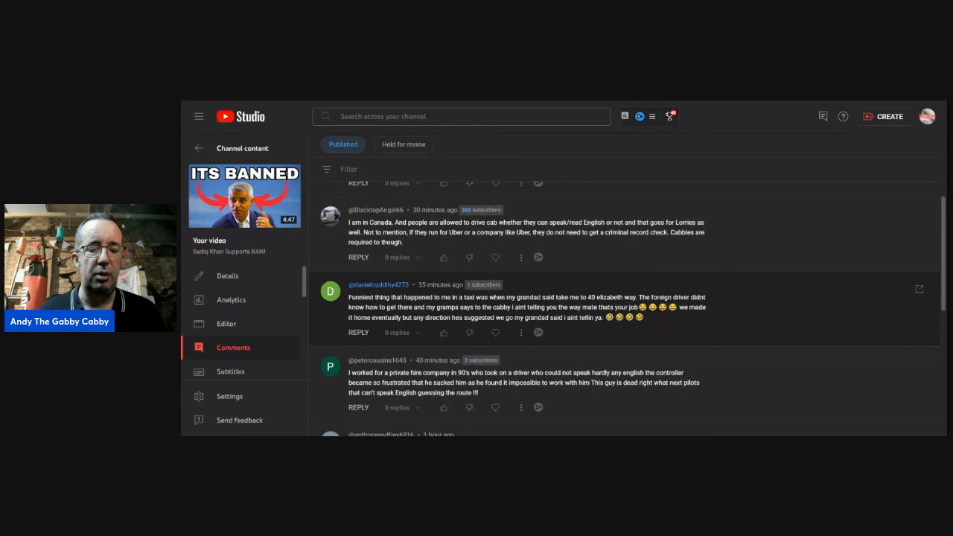
{"action": "scroll", "scroll_direction": "down", "scroll_amount": 3}
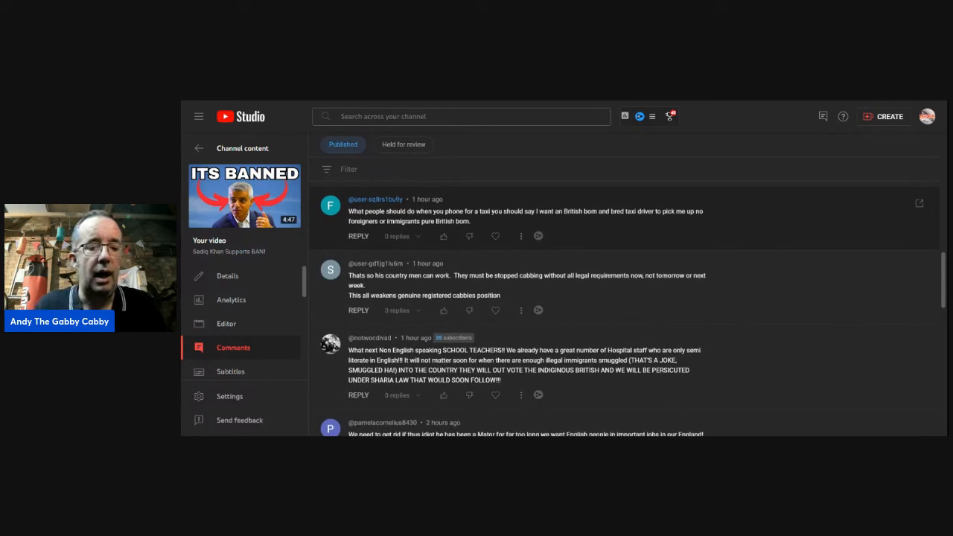
{"action": "scroll", "scroll_direction": "down", "scroll_amount": 3}
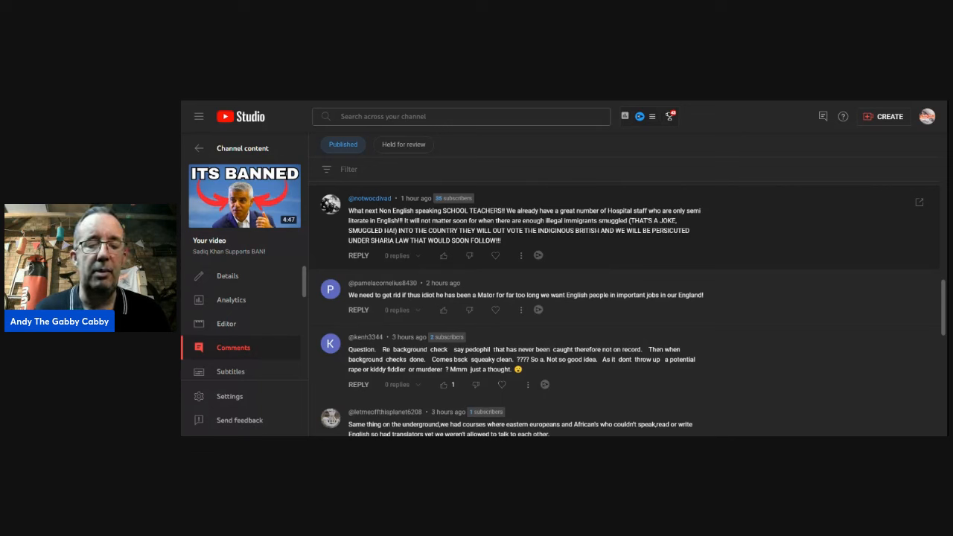